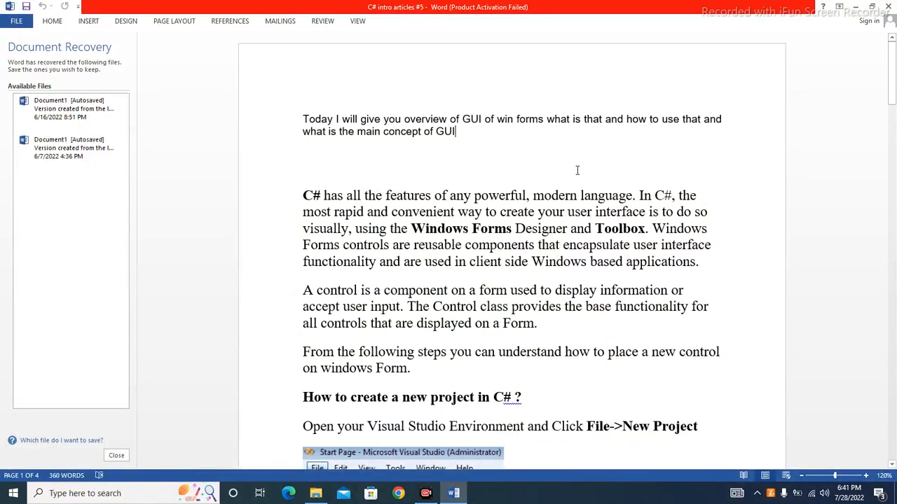
{"action": "scroll", "scroll_direction": "down", "scroll_amount": 3}
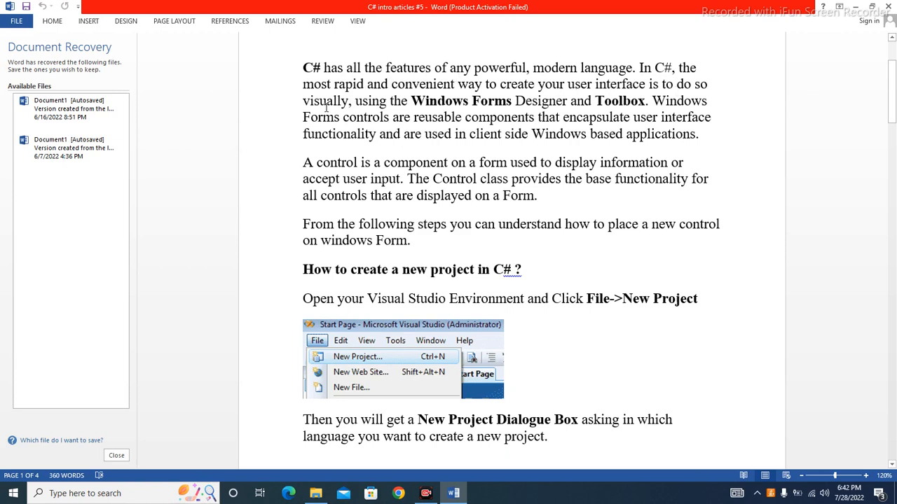
{"action": "mouse_move", "coordinate": [443, 103]}
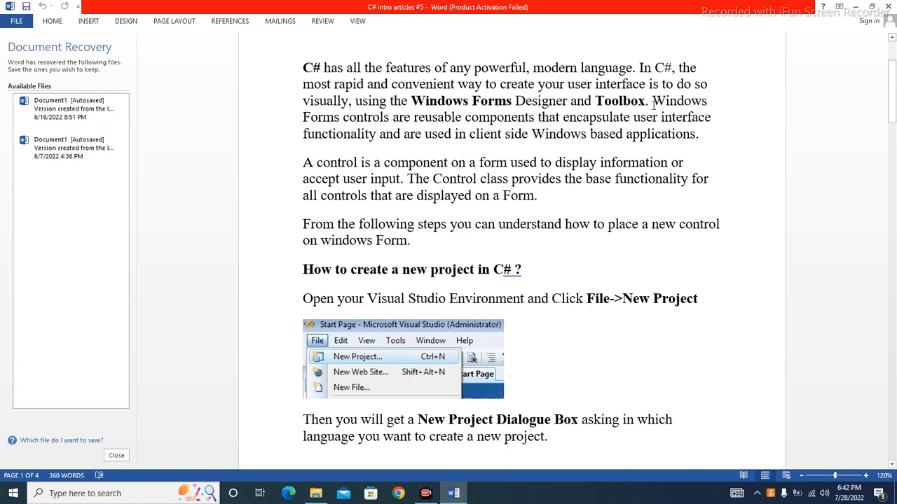
{"action": "mouse_move", "coordinate": [395, 123]}
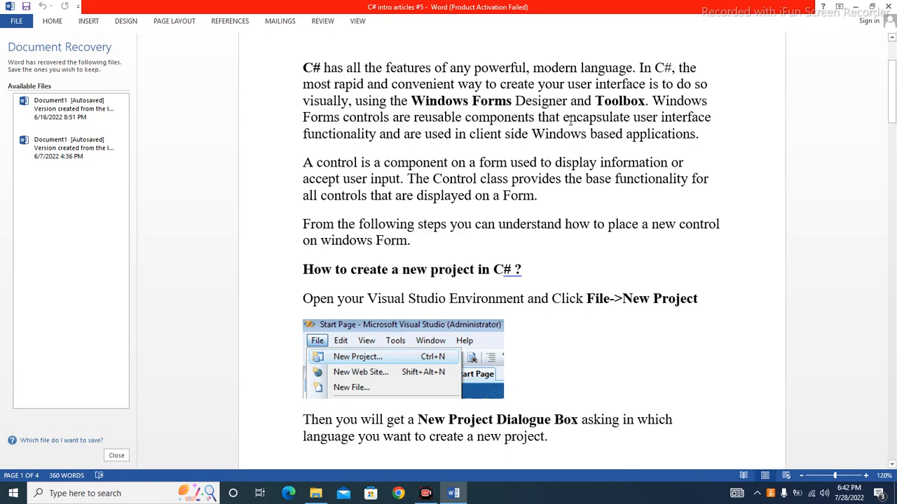
{"action": "mouse_move", "coordinate": [365, 132]}
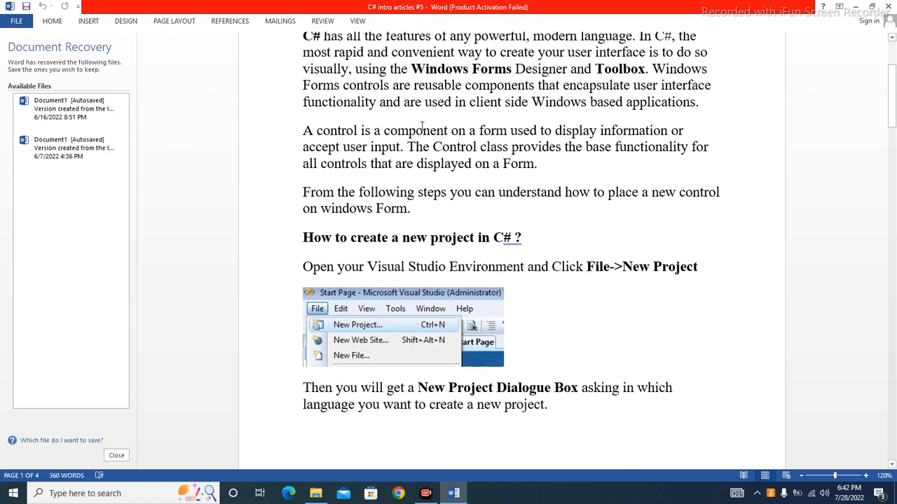
{"action": "mouse_move", "coordinate": [607, 119]}
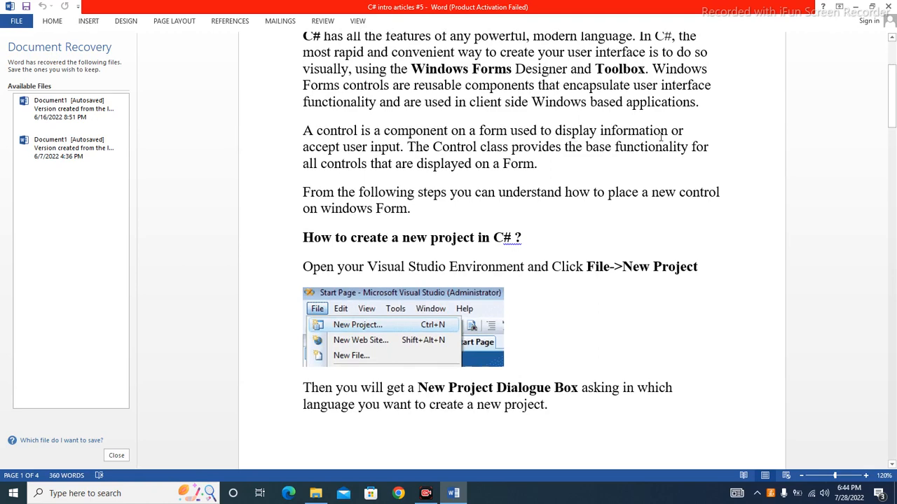
{"action": "scroll", "scroll_direction": "up", "scroll_amount": 3}
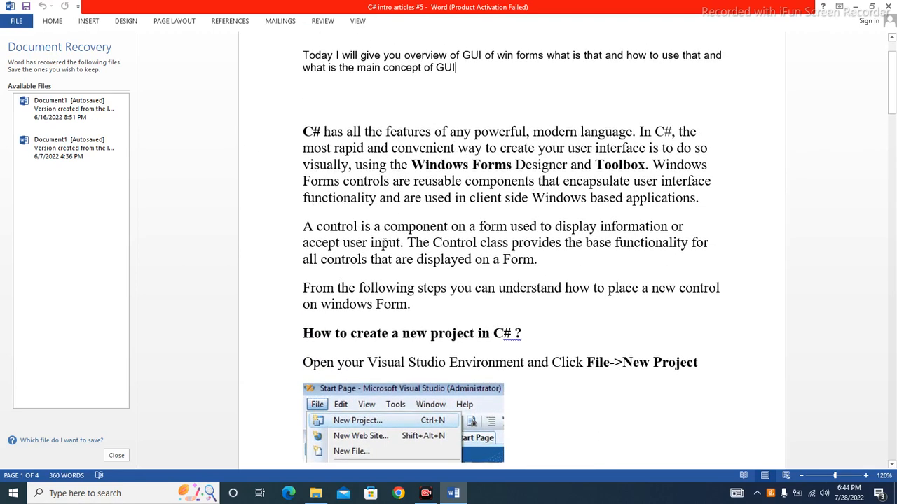
{"action": "mouse_move", "coordinate": [560, 247]}
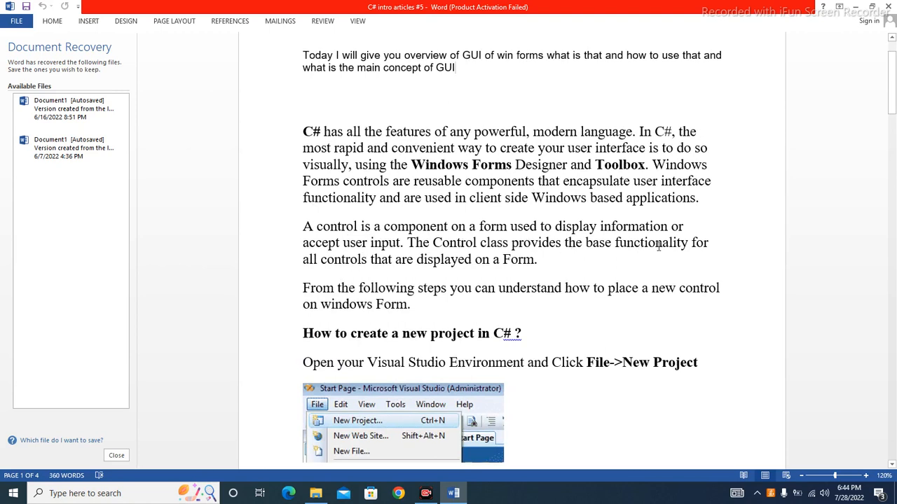
{"action": "mouse_move", "coordinate": [351, 255]}
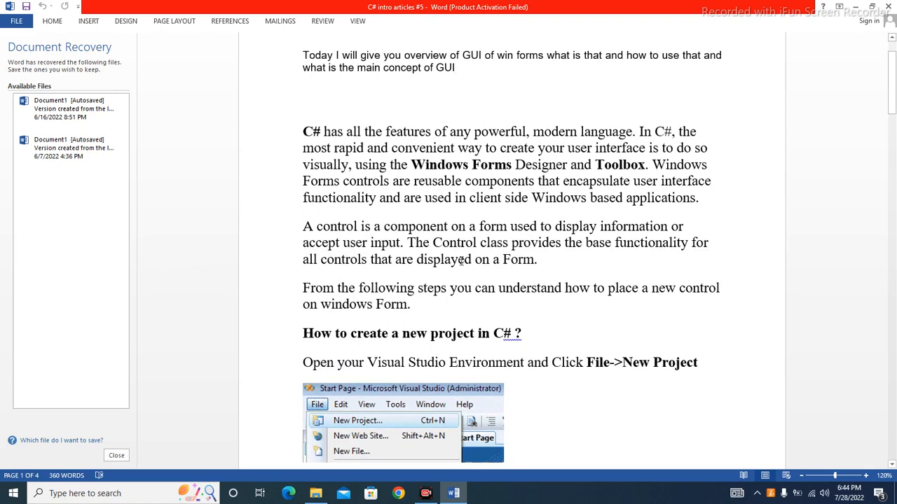
{"action": "scroll", "scroll_direction": "down", "scroll_amount": 3}
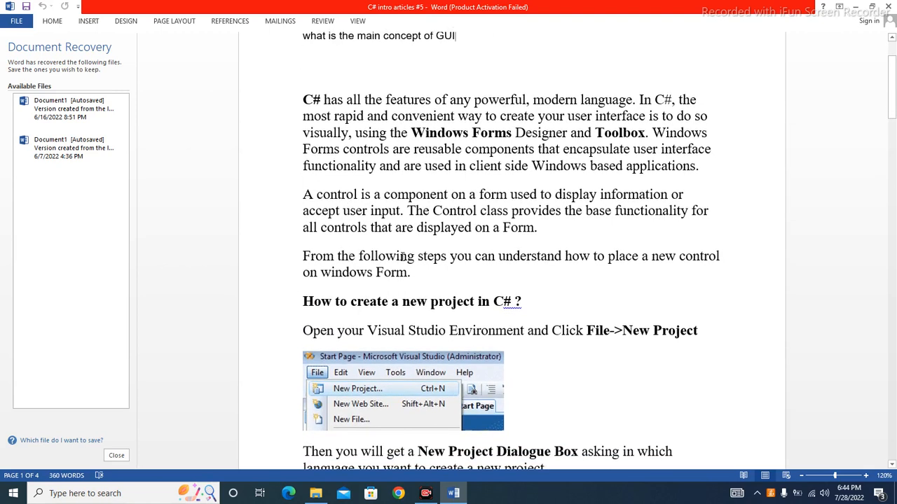
{"action": "mouse_move", "coordinate": [586, 249]}
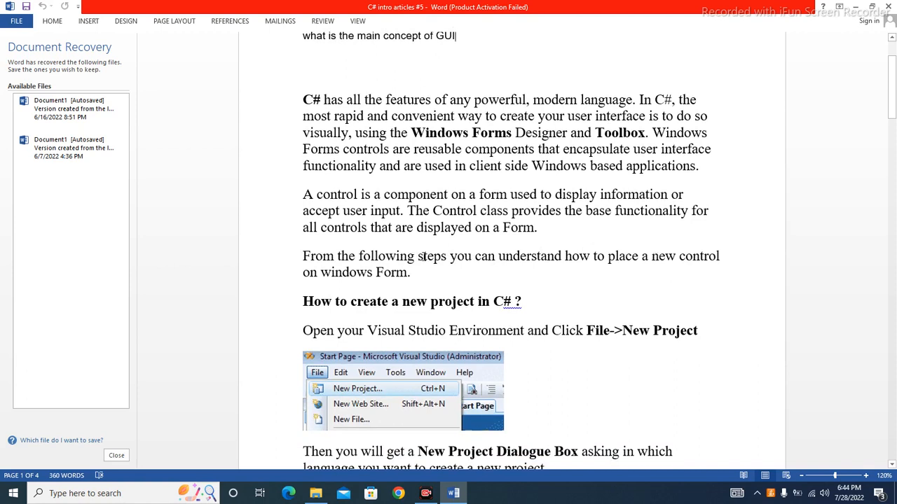
{"action": "scroll", "scroll_direction": "down", "scroll_amount": 3}
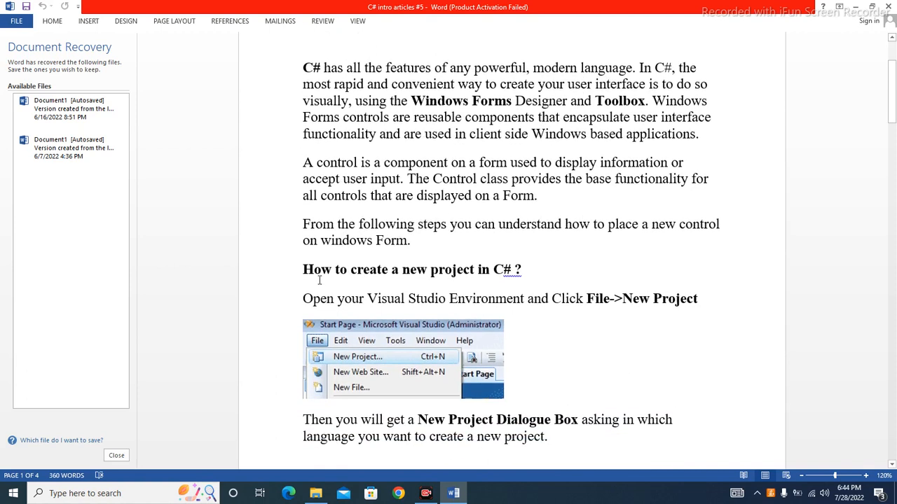
{"action": "mouse_move", "coordinate": [493, 275]}
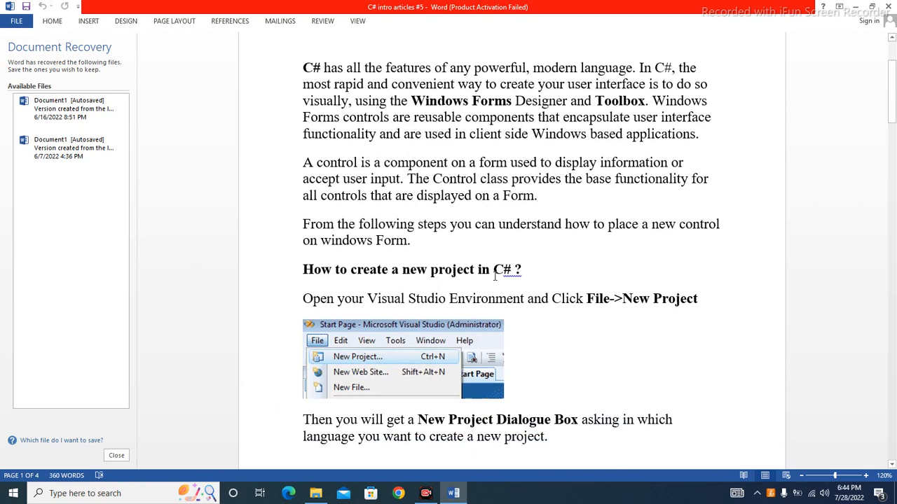
{"action": "scroll", "scroll_direction": "down", "scroll_amount": 3}
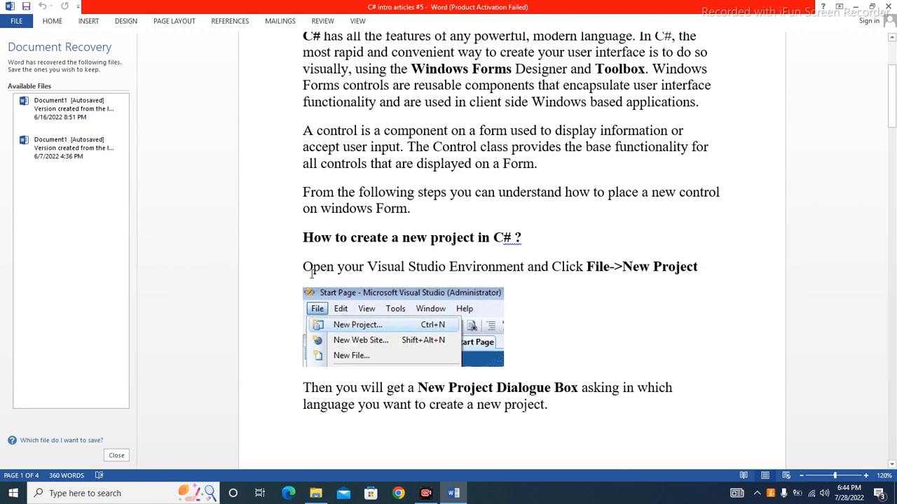
{"action": "mouse_move", "coordinate": [447, 261]}
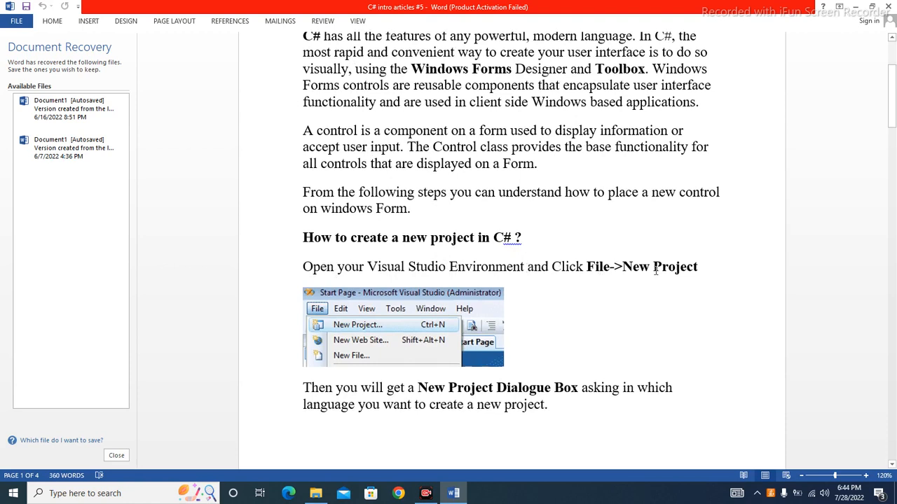
{"action": "scroll", "scroll_direction": "down", "scroll_amount": 3}
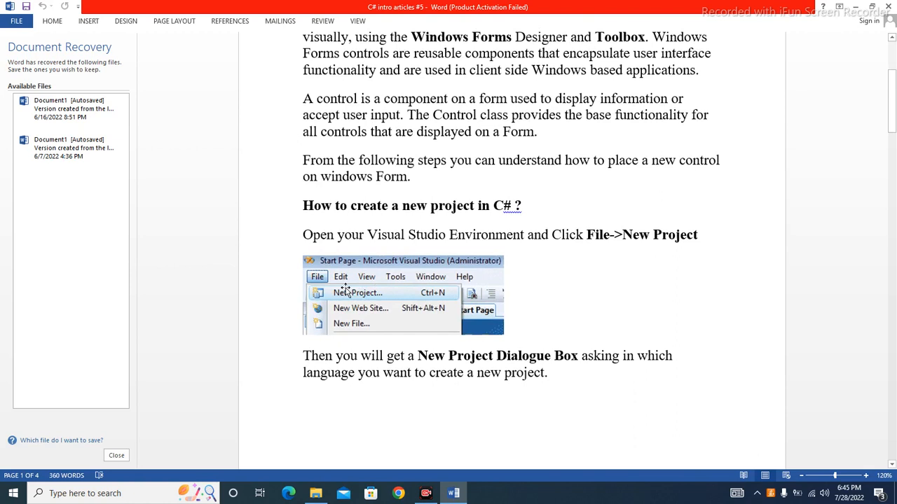
{"action": "scroll", "scroll_direction": "down", "scroll_amount": 3}
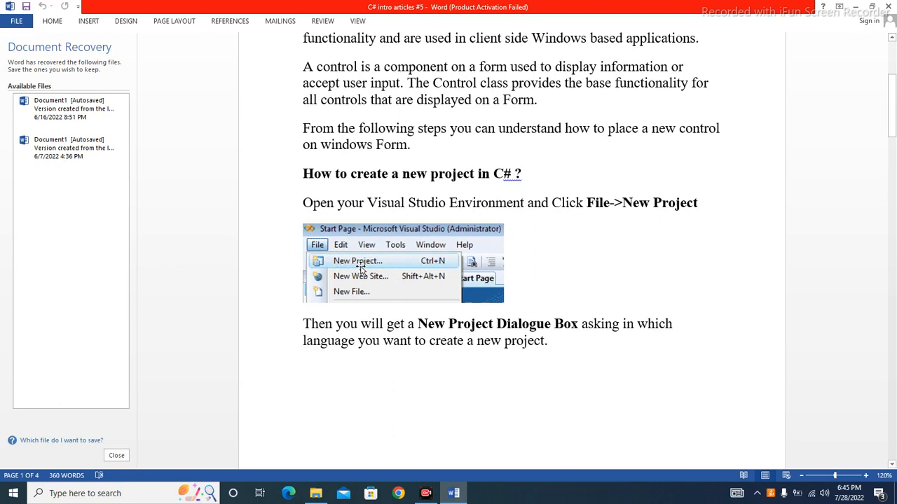
{"action": "scroll", "scroll_direction": "down", "scroll_amount": 3}
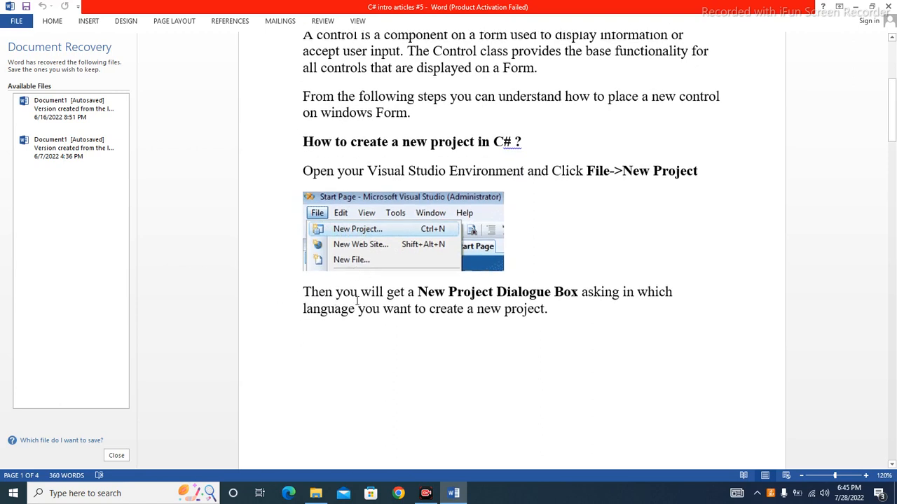
{"action": "scroll", "scroll_direction": "up", "scroll_amount": 3}
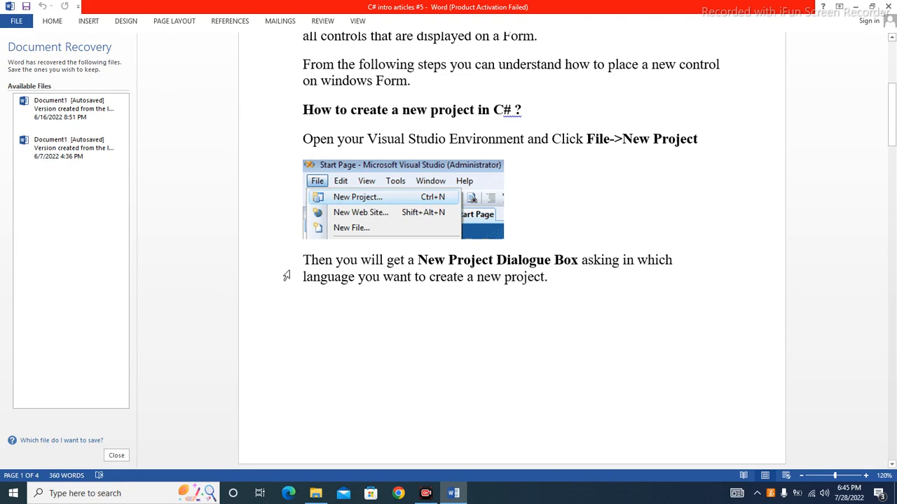
{"action": "mouse_move", "coordinate": [286, 275]}
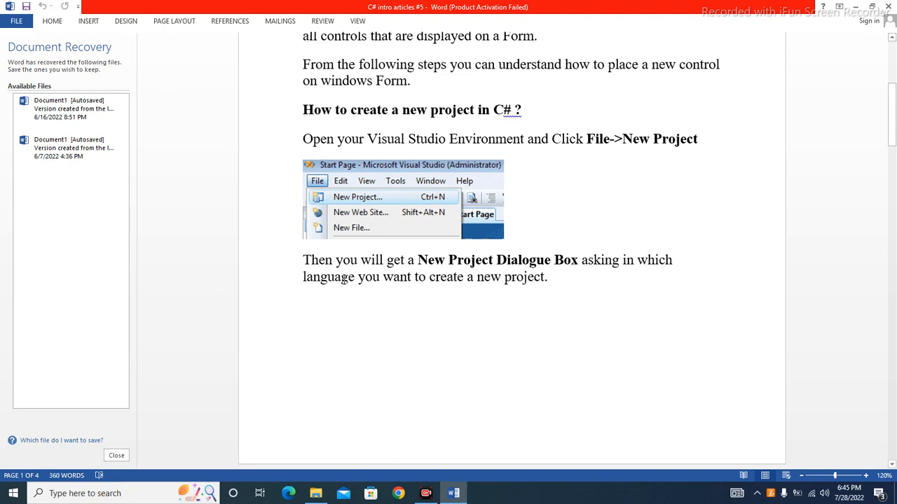
{"action": "scroll", "scroll_direction": "down", "scroll_amount": 3}
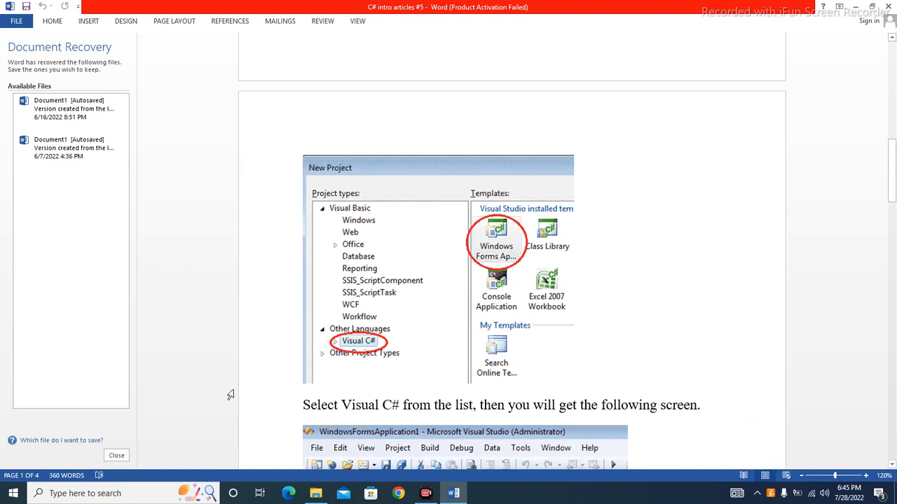
{"action": "mouse_move", "coordinate": [401, 295]}
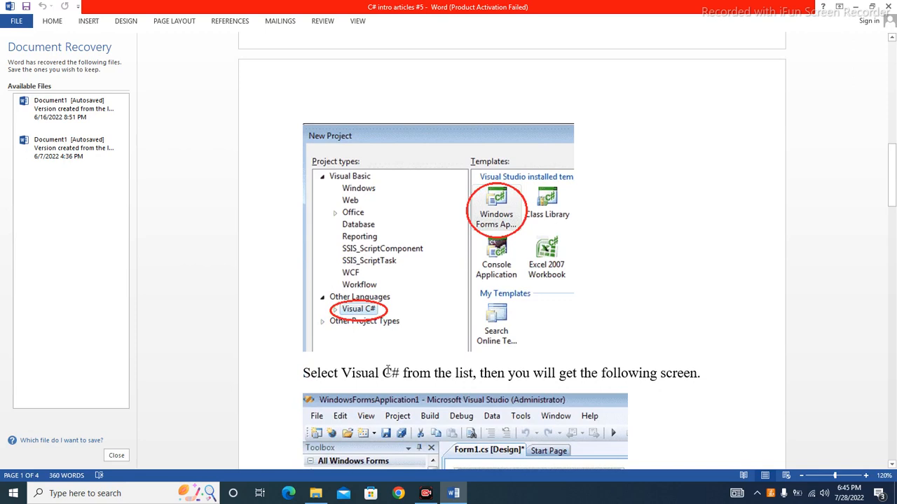
{"action": "mouse_move", "coordinate": [454, 376]}
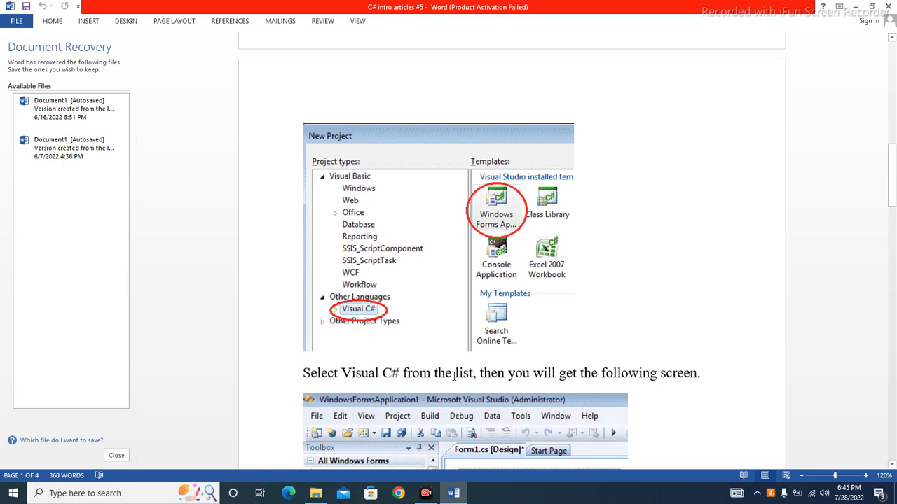
{"action": "mouse_move", "coordinate": [535, 377]}
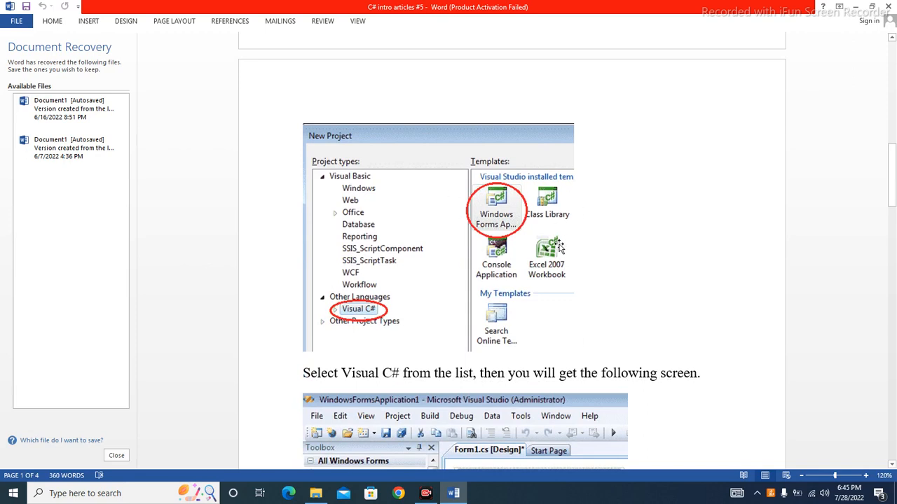
{"action": "scroll", "scroll_direction": "down", "scroll_amount": 3}
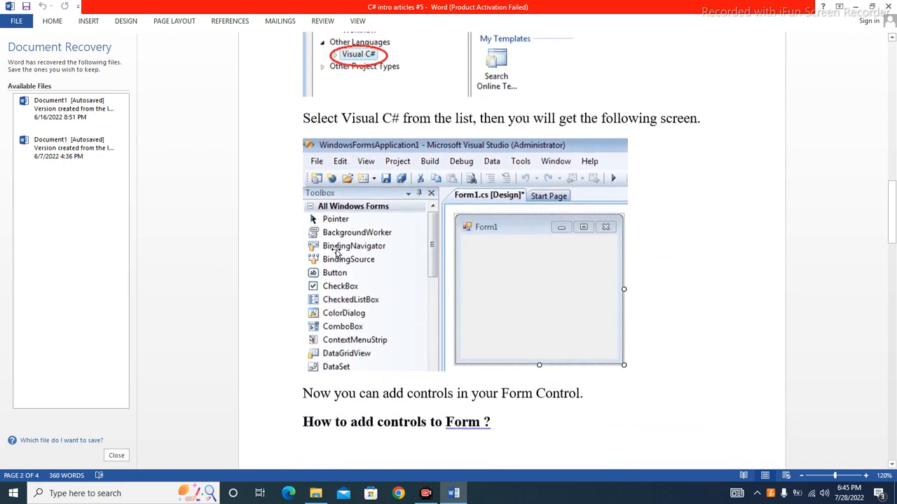
{"action": "scroll", "scroll_direction": "down", "scroll_amount": 3}
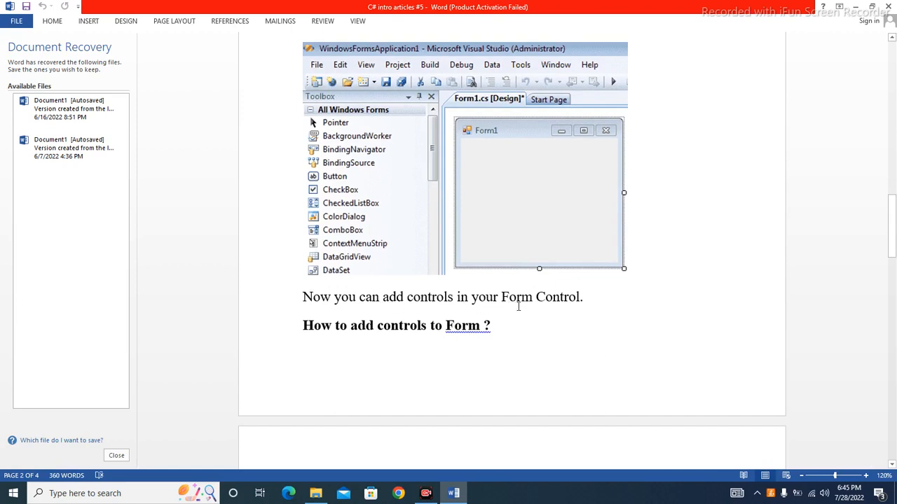
{"action": "scroll", "scroll_direction": "down", "scroll_amount": 3}
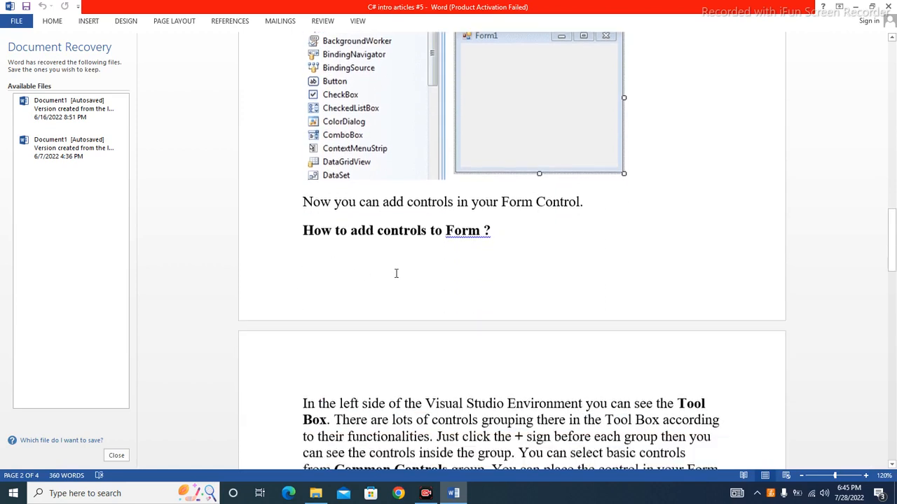
{"action": "scroll", "scroll_direction": "down", "scroll_amount": 3}
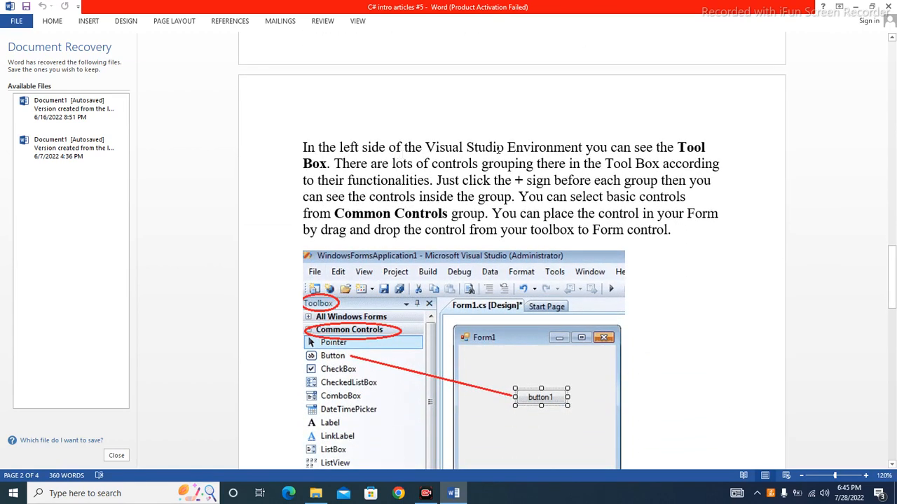
{"action": "mouse_move", "coordinate": [631, 151]}
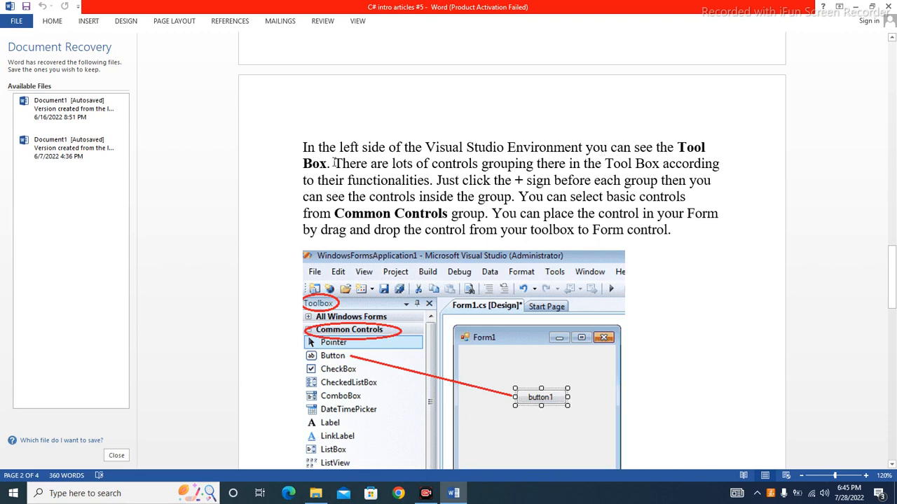
{"action": "mouse_move", "coordinate": [426, 165]}
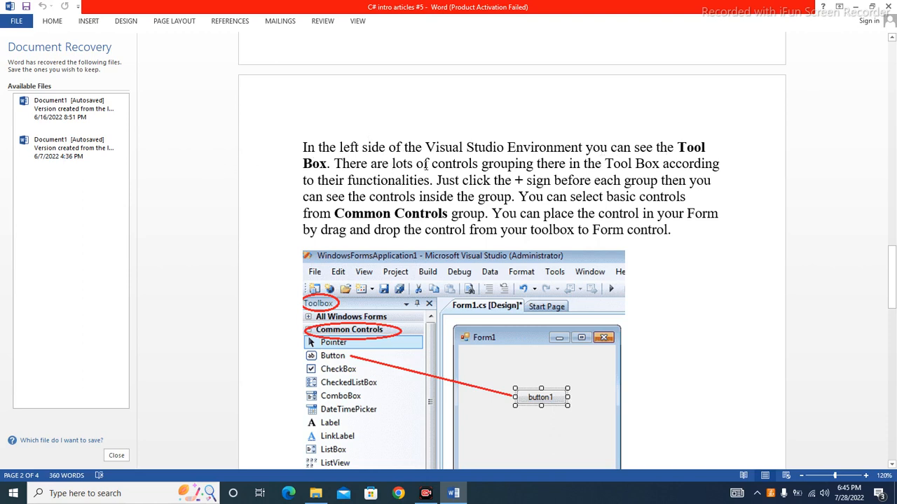
{"action": "scroll", "scroll_direction": "down", "scroll_amount": 3}
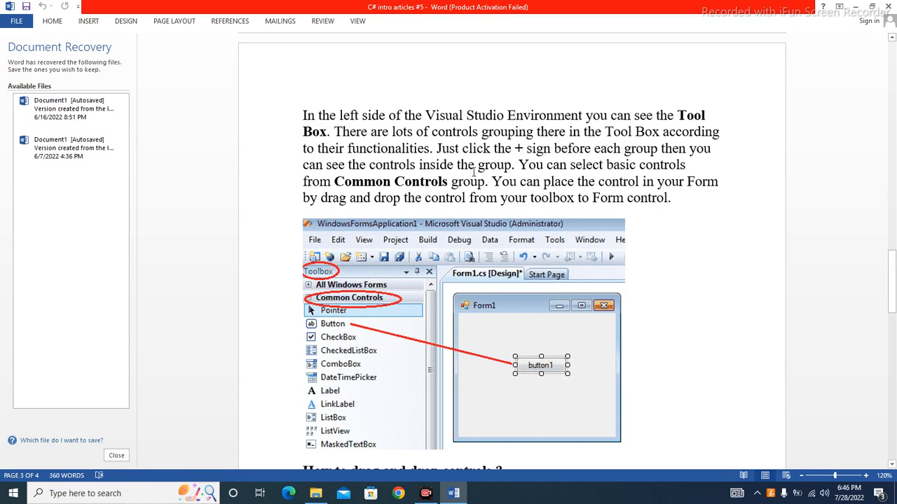
{"action": "scroll", "scroll_direction": "down", "scroll_amount": 3}
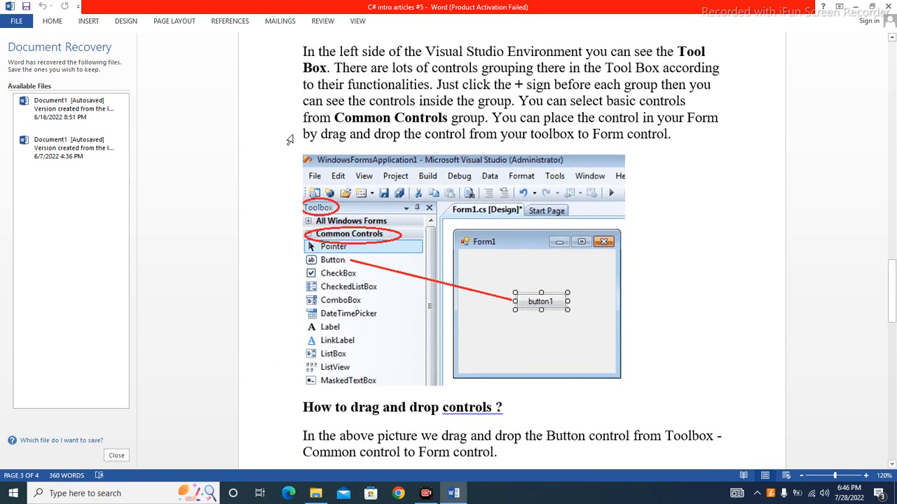
{"action": "mouse_move", "coordinate": [423, 139]}
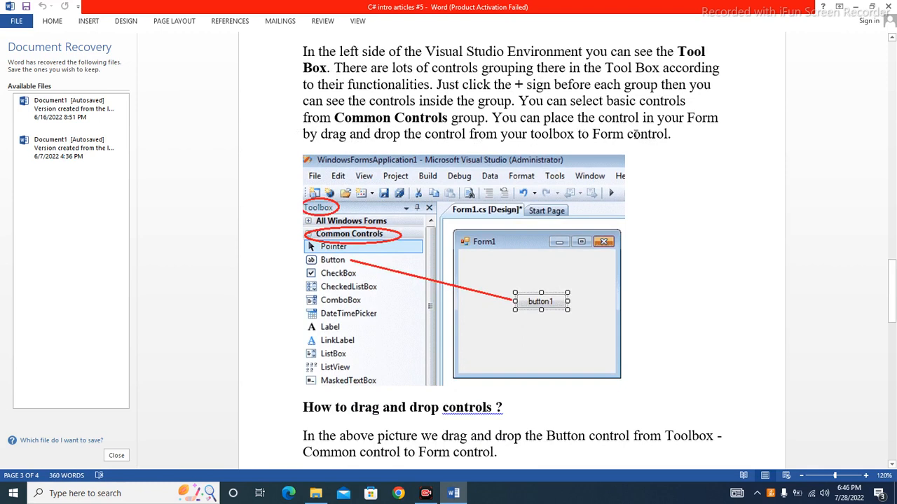
{"action": "scroll", "scroll_direction": "down", "scroll_amount": 3}
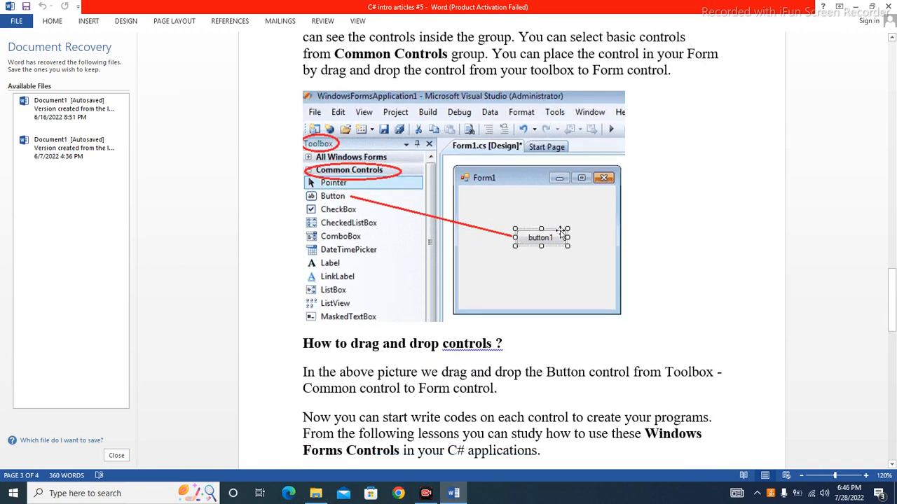
{"action": "scroll", "scroll_direction": "down", "scroll_amount": 3}
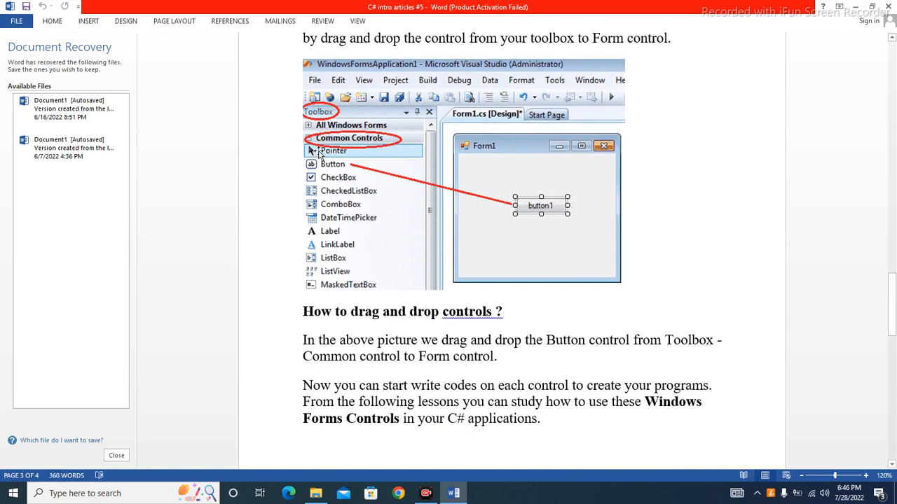
{"action": "mouse_move", "coordinate": [536, 222]}
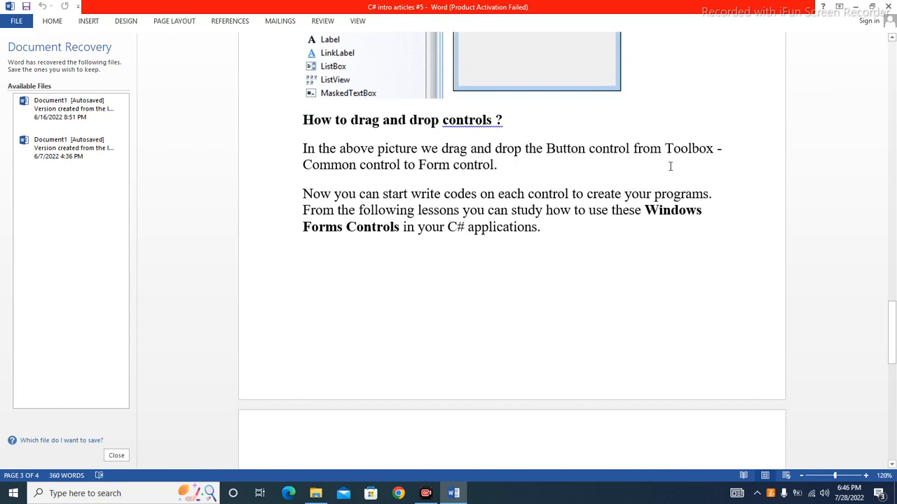
{"action": "mouse_move", "coordinate": [324, 171]}
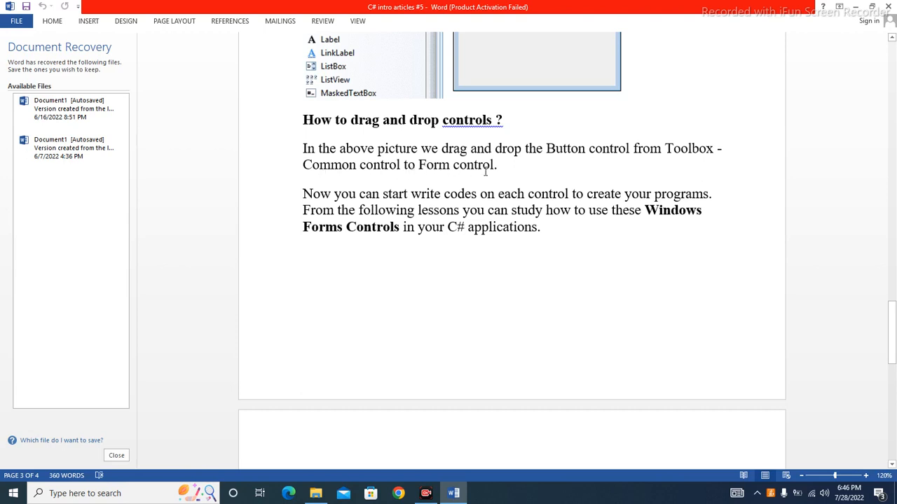
{"action": "scroll", "scroll_direction": "down", "scroll_amount": 3}
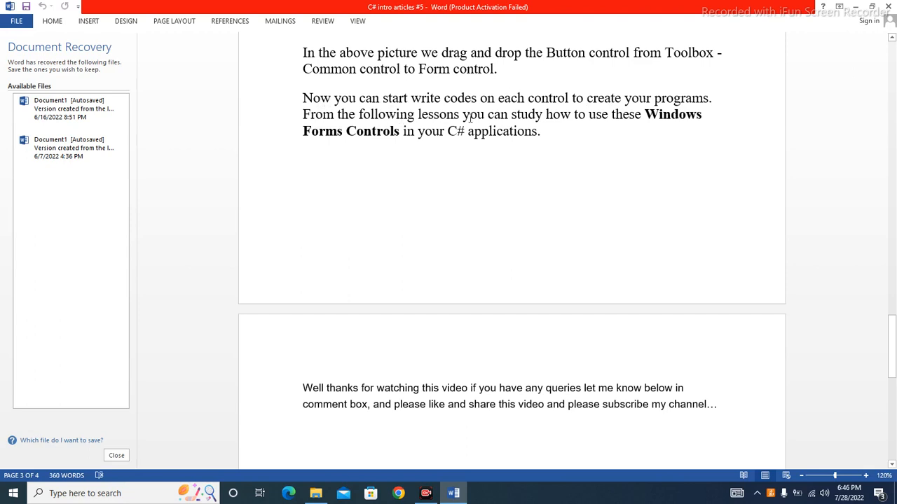
{"action": "scroll", "scroll_direction": "up", "scroll_amount": 3}
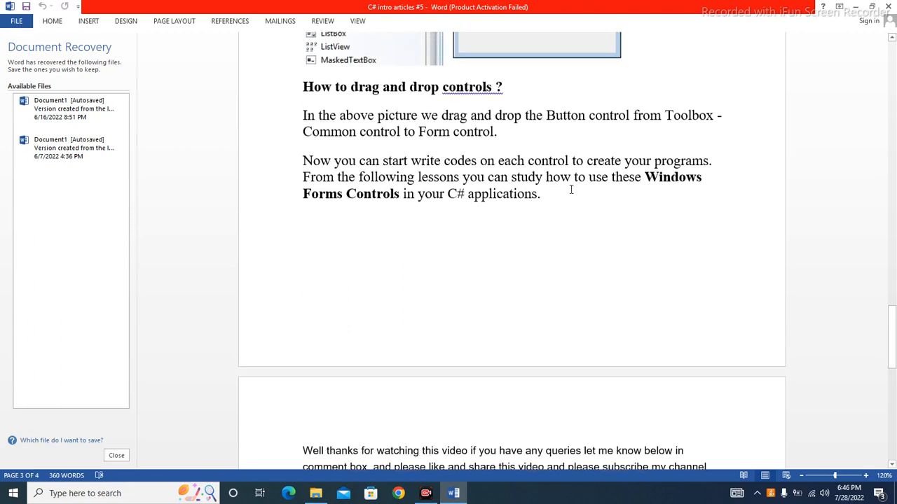